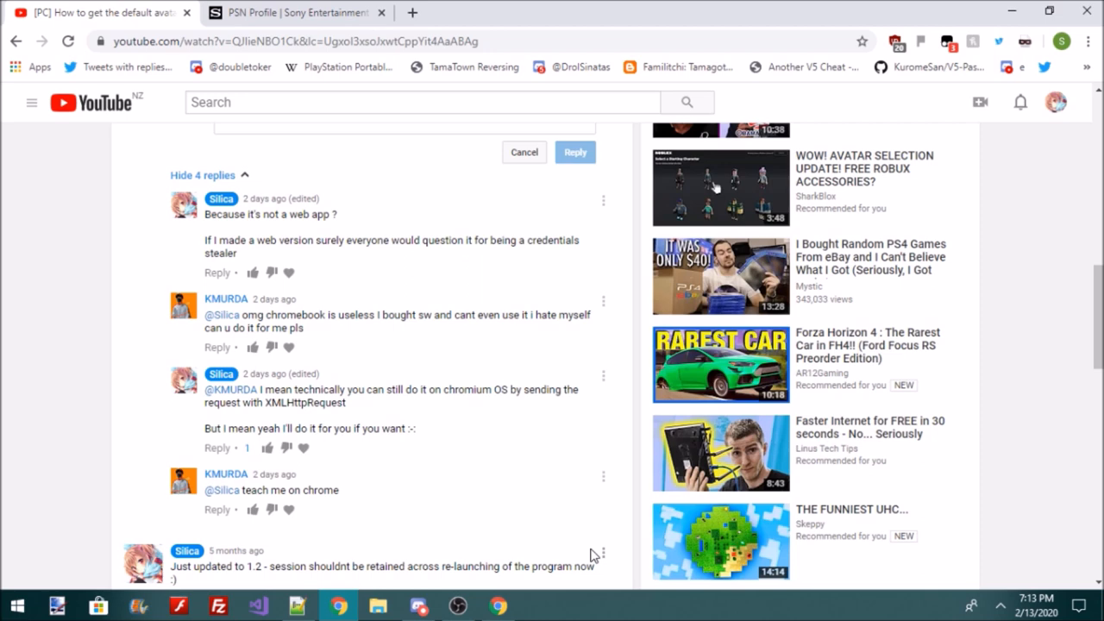
# Scroll through the account page and switch to the PSN Profile tab
pyautogui.scroll(3)
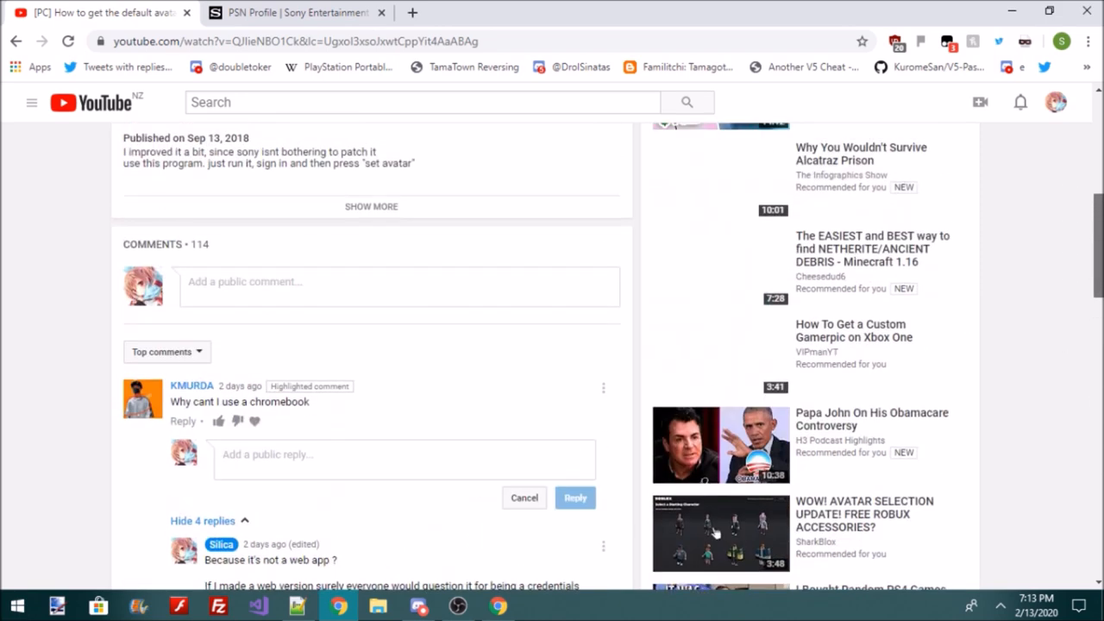
pyautogui.scroll(3)
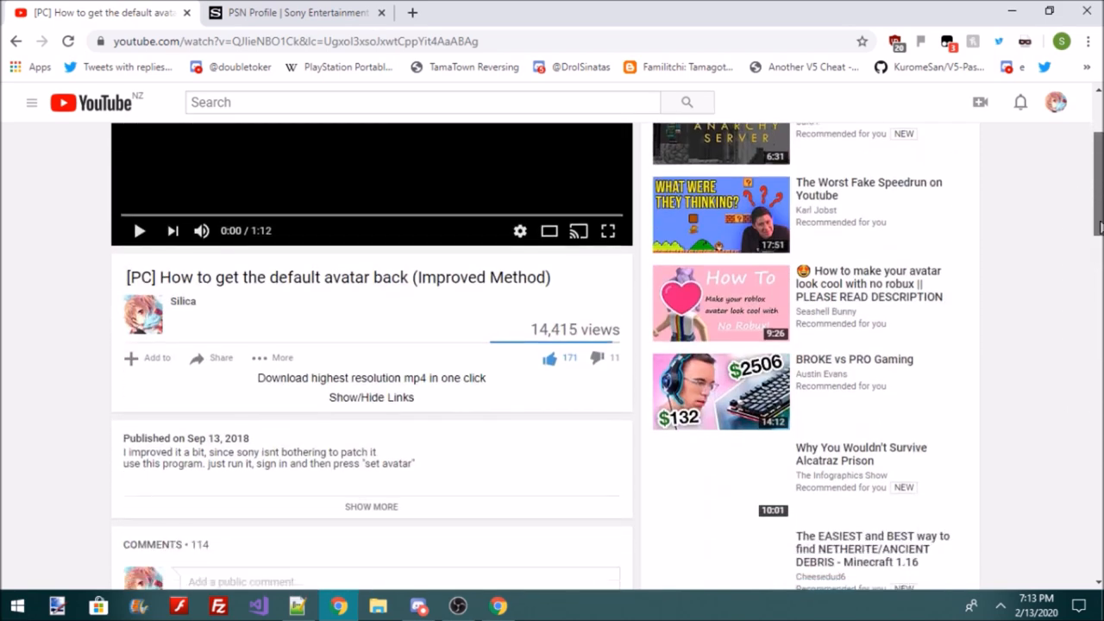
pyautogui.scroll(-3)
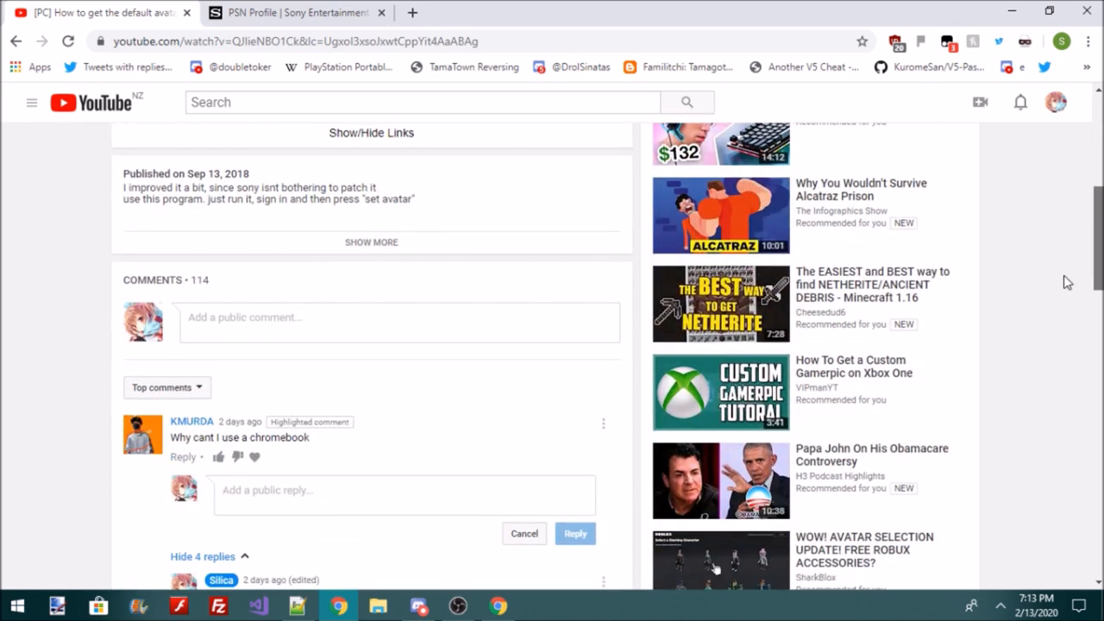
pyautogui.scroll(-3)
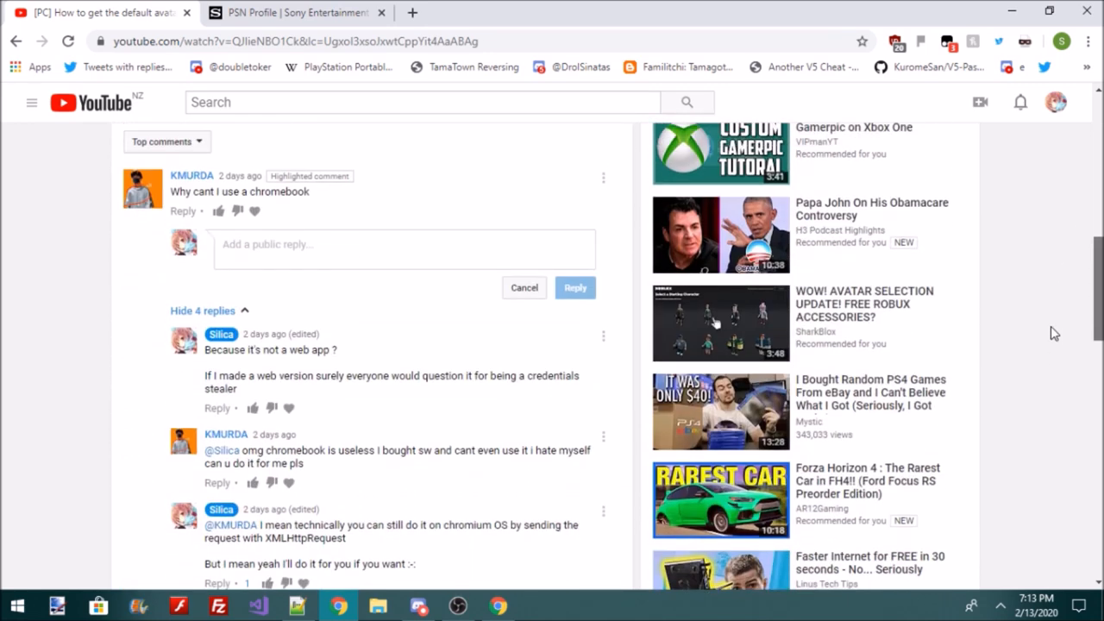
pyautogui.scroll(-3)
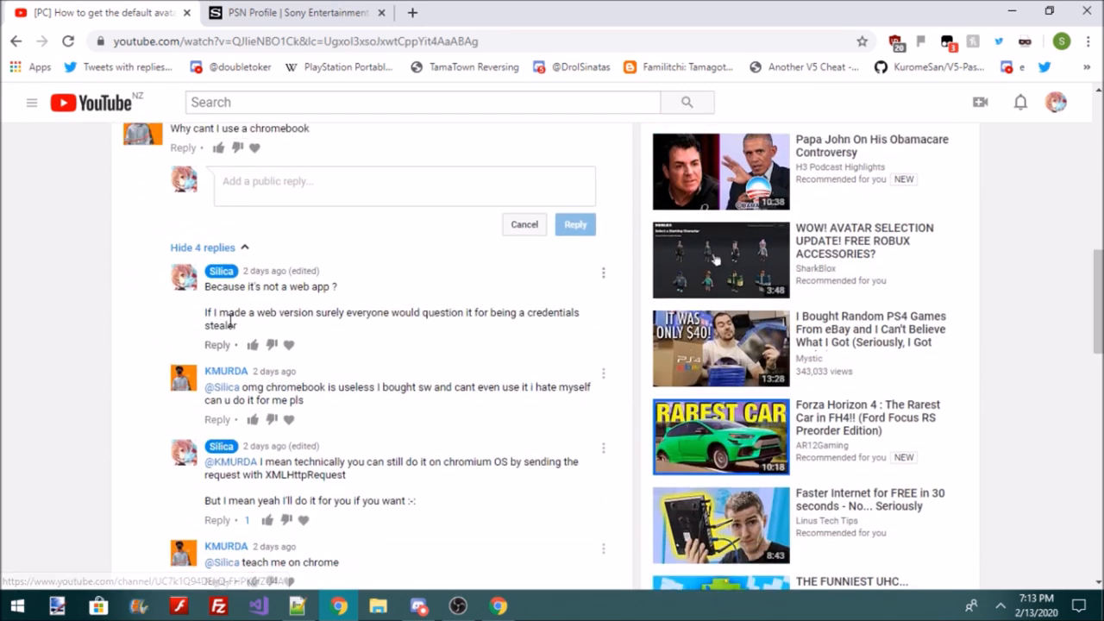
pyautogui.moveTo(414, 315)
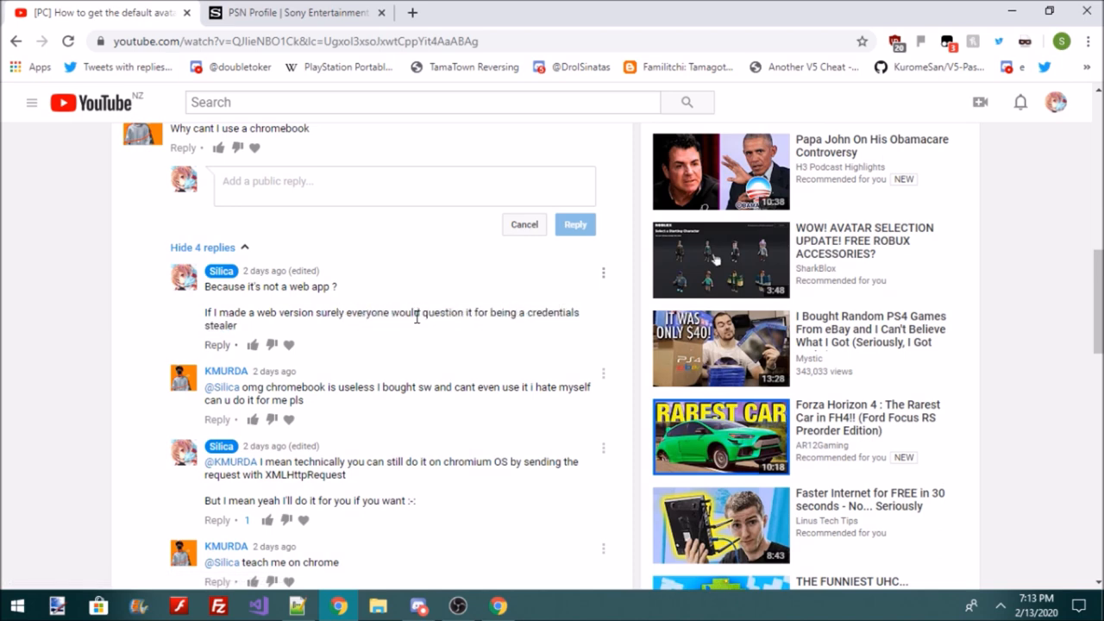
pyautogui.moveTo(252, 371)
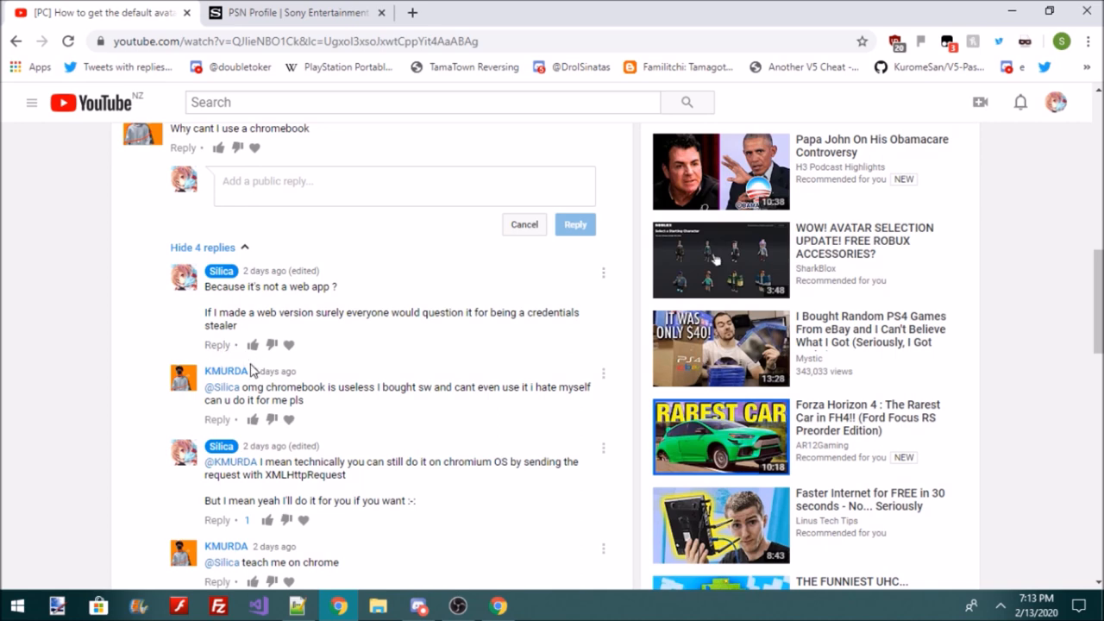
pyautogui.moveTo(527, 412)
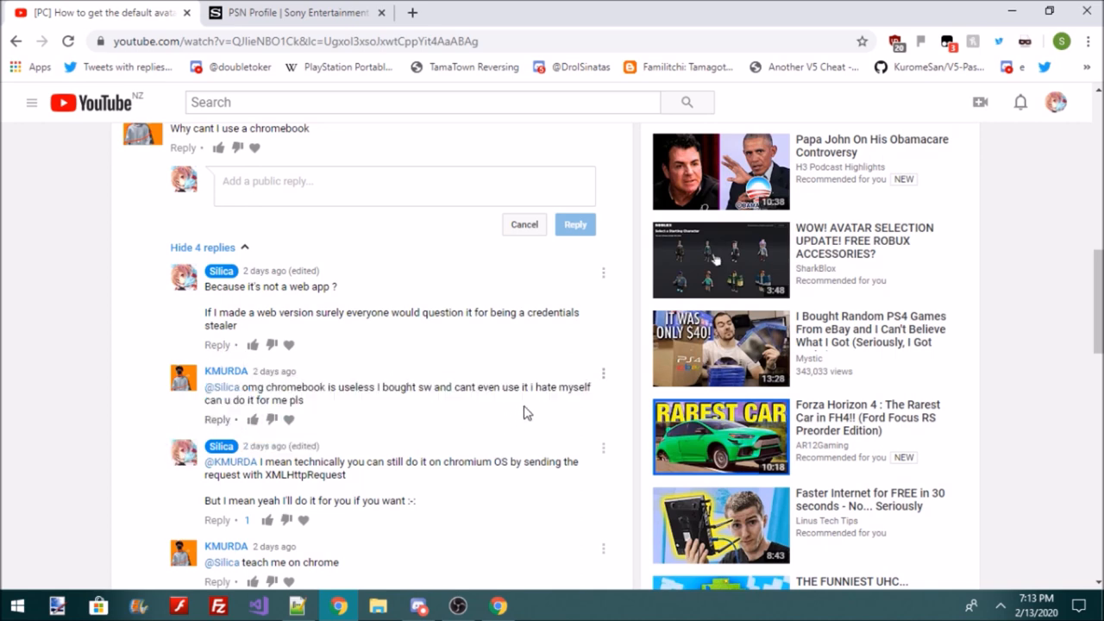
pyautogui.scroll(-3)
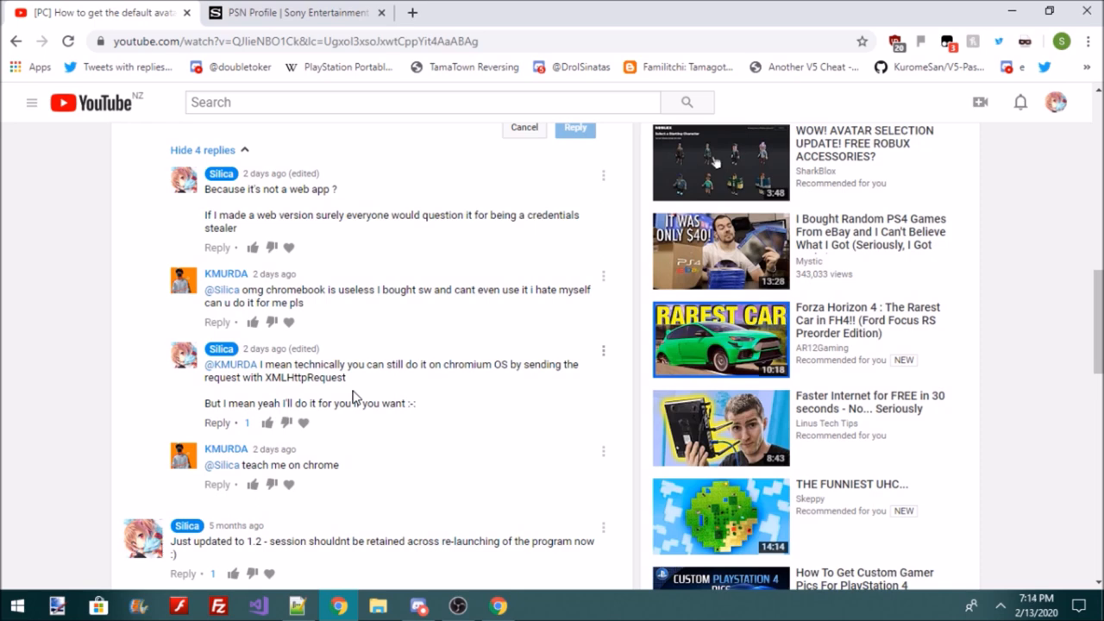
pyautogui.moveTo(462, 338)
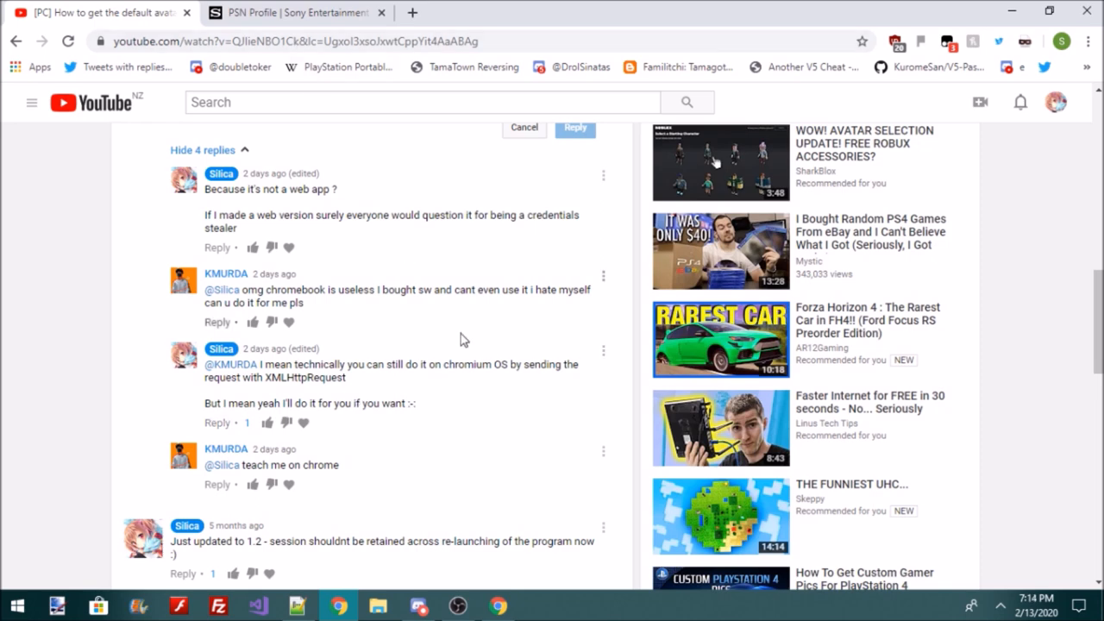
pyautogui.scroll(3)
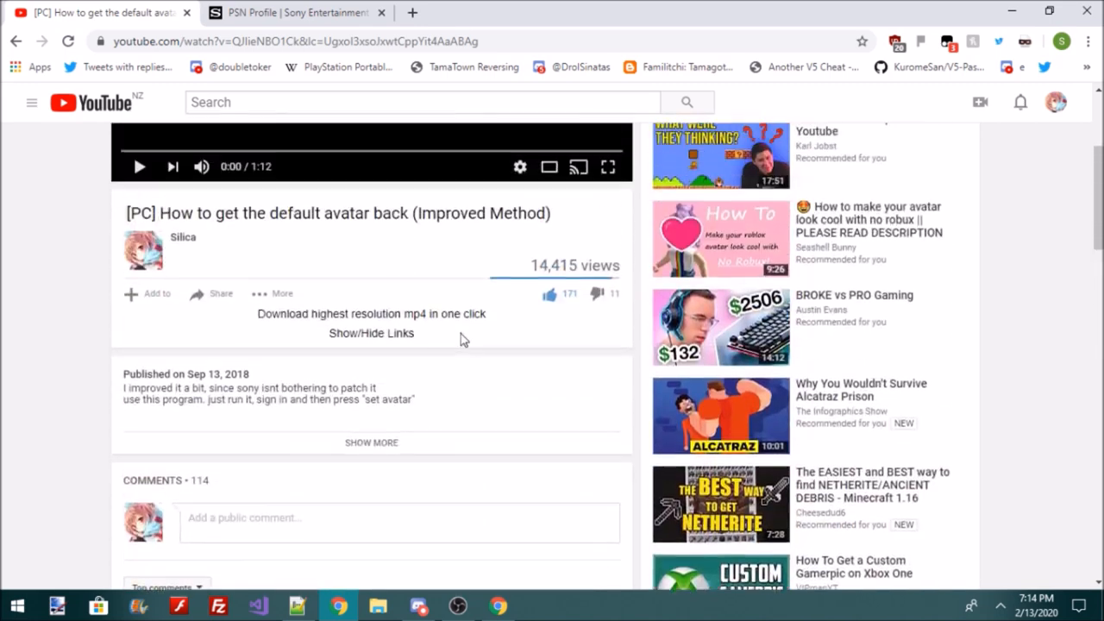
pyautogui.scroll(-3)
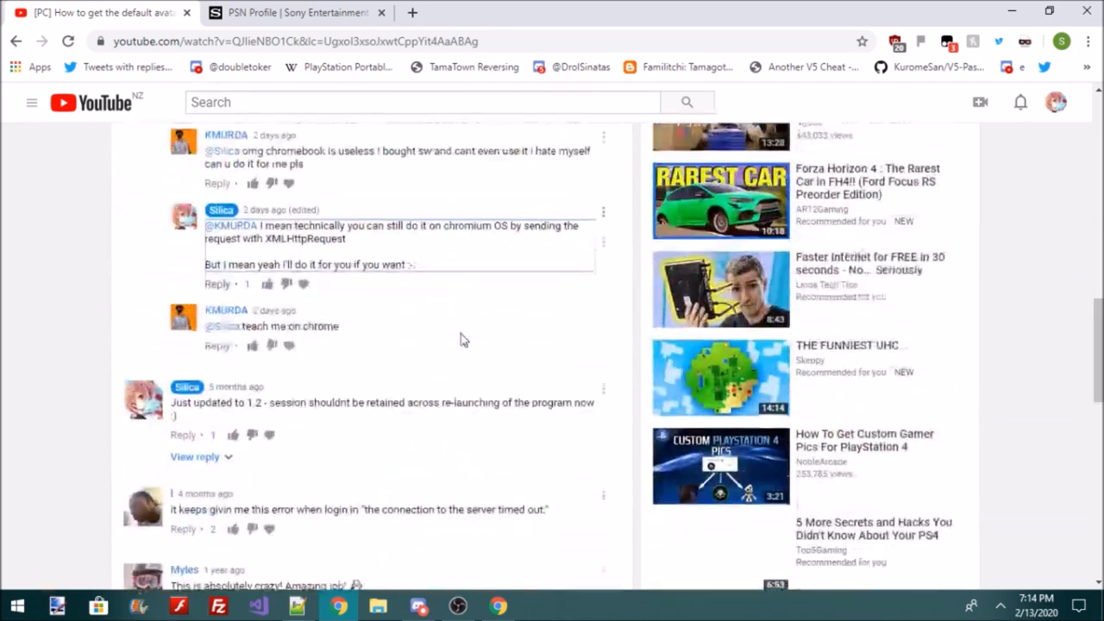
pyautogui.scroll(3)
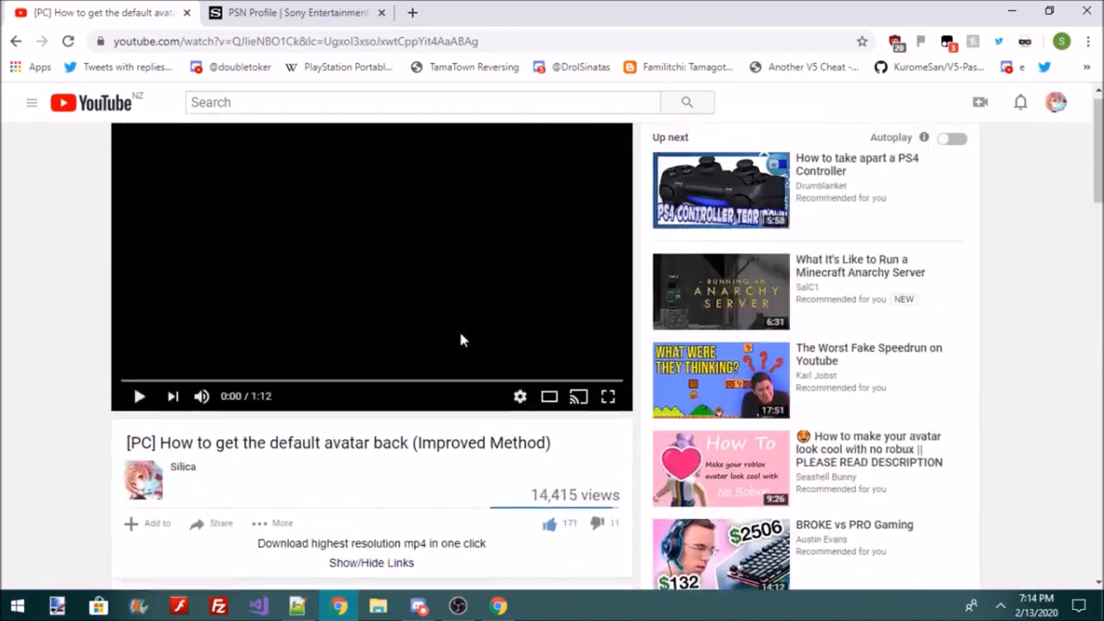
pyautogui.click(298, 12)
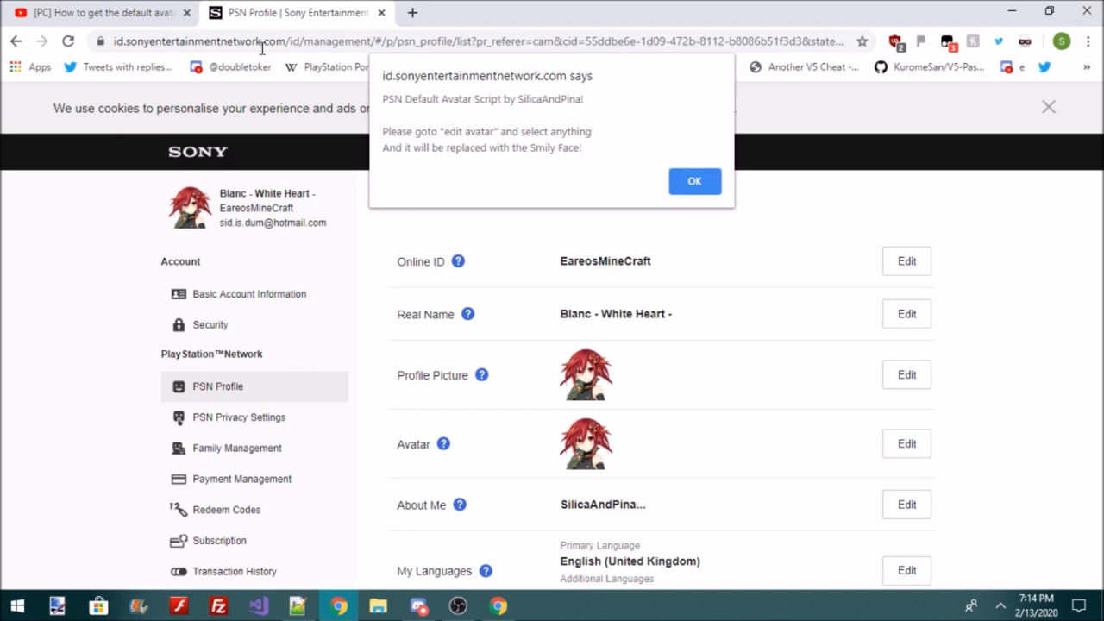
# Dismiss the script alert, then choose any avatar to apply the grey smiley face
pyautogui.click(694, 181)
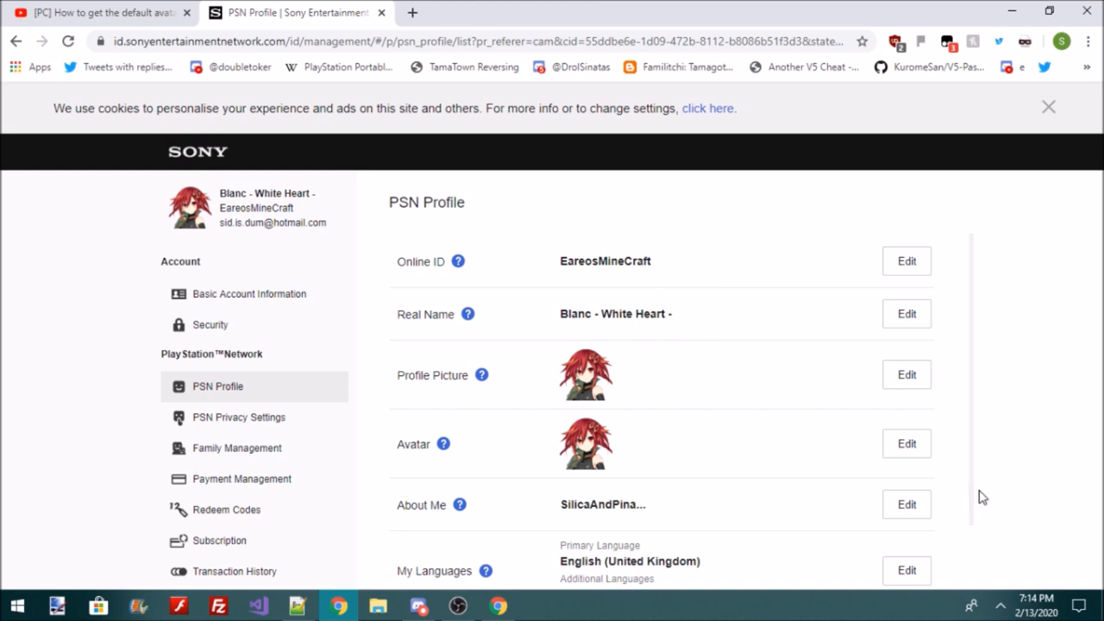
pyautogui.click(906, 443)
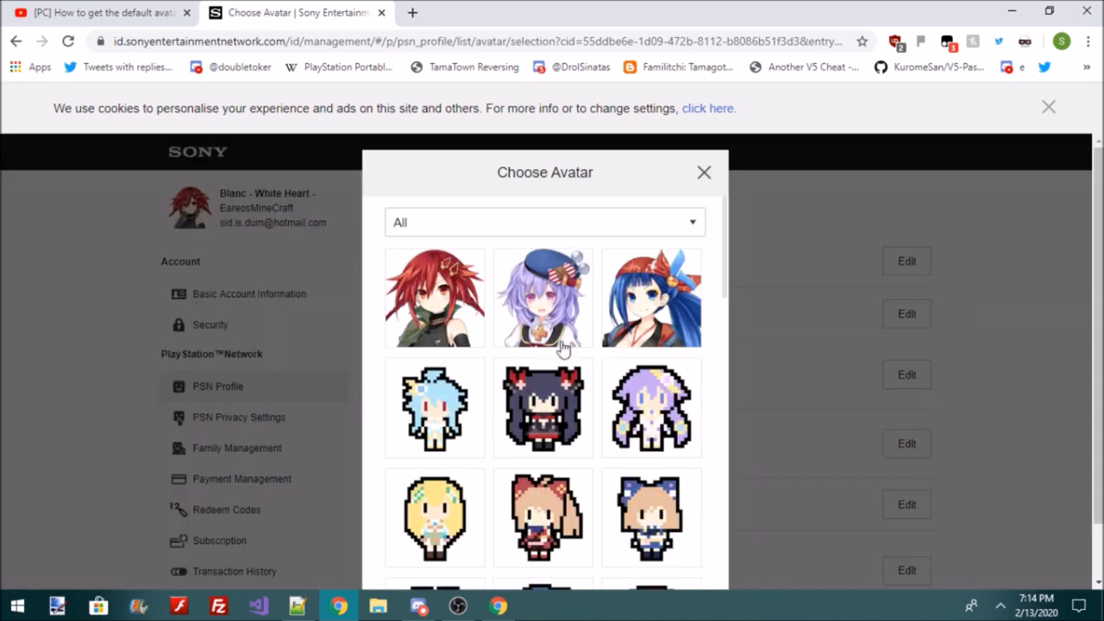
pyautogui.moveTo(539, 315)
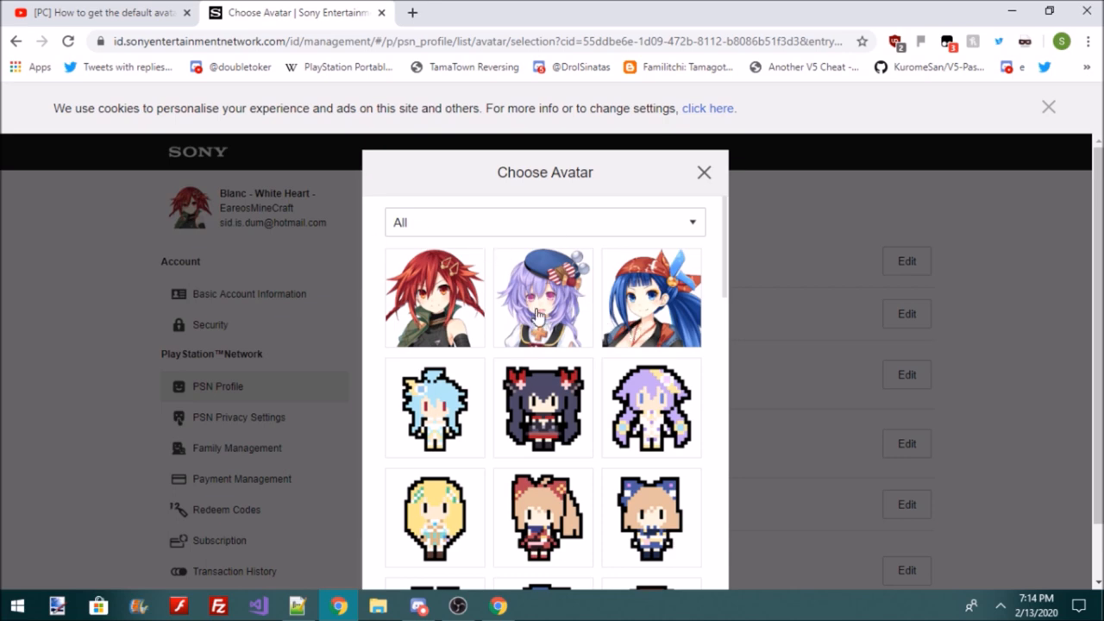
pyautogui.click(543, 297)
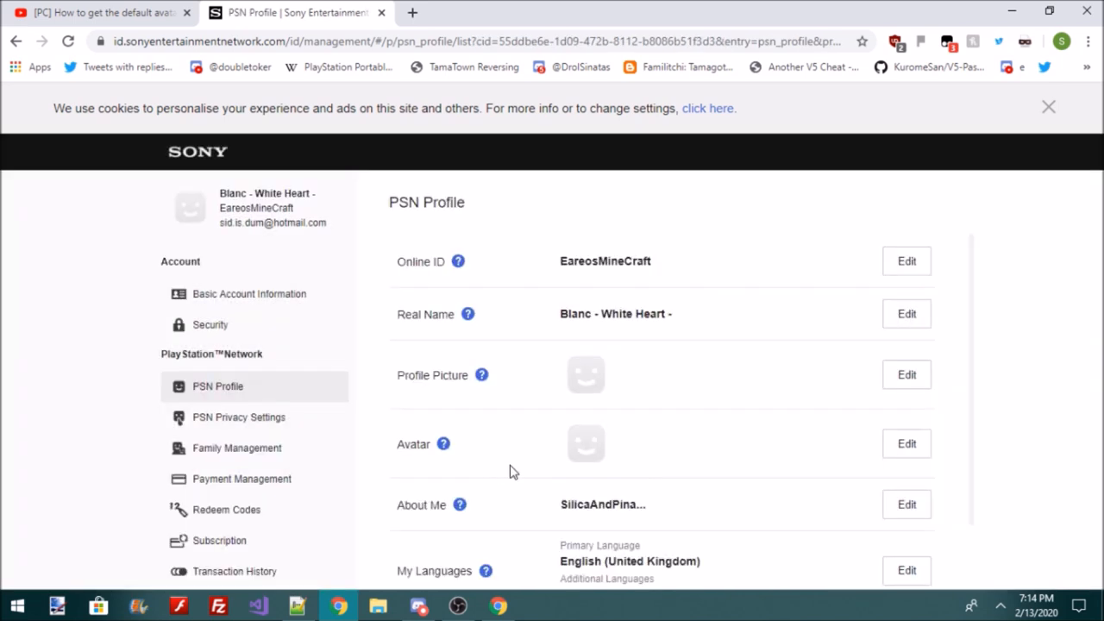
pyautogui.moveTo(664, 438)
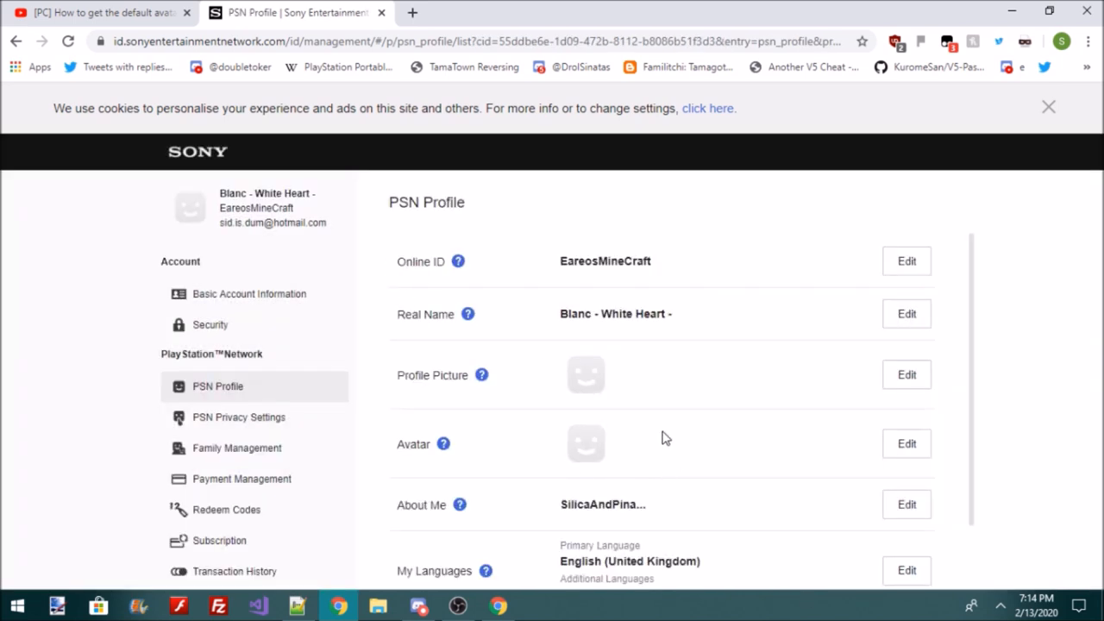